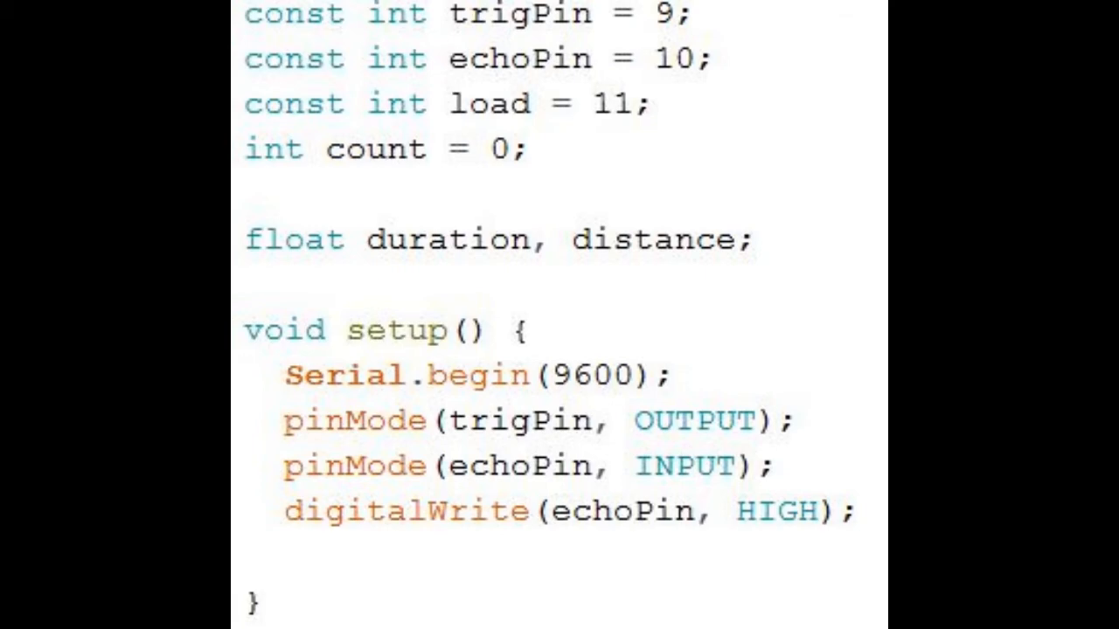
{"action": "scroll", "scroll_direction": "down", "scroll_amount": 3}
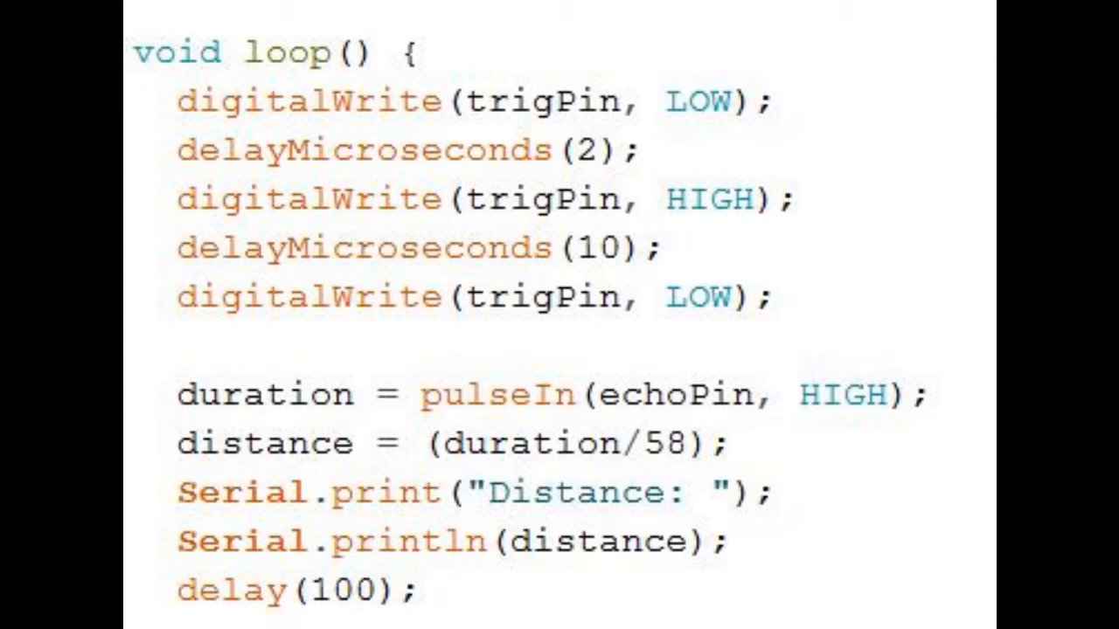
{"action": "scroll", "scroll_direction": "down", "scroll_amount": 3}
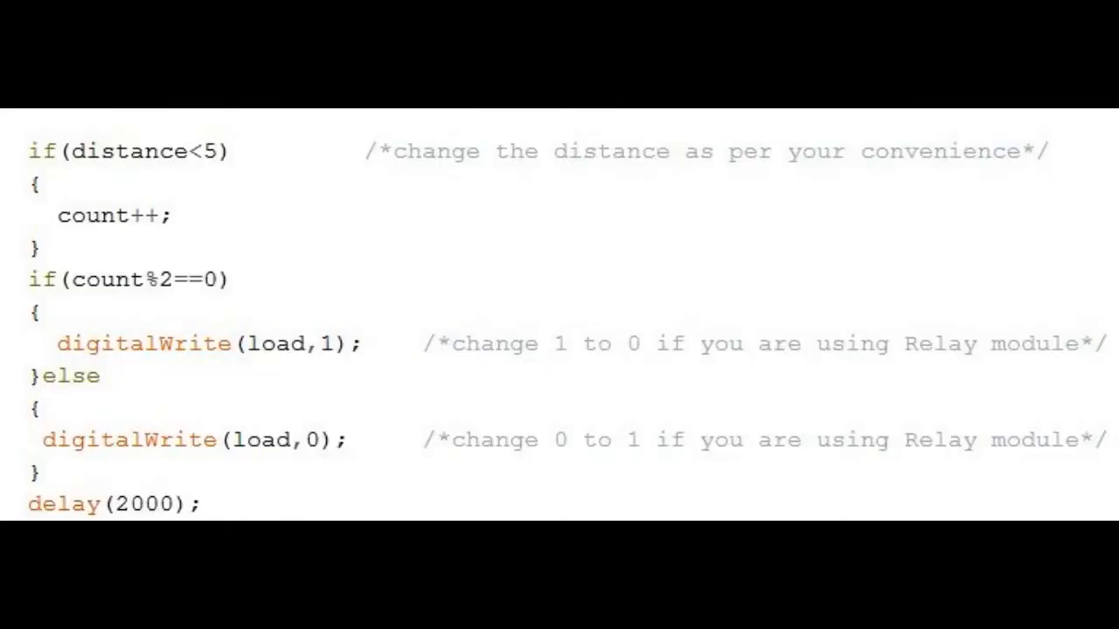